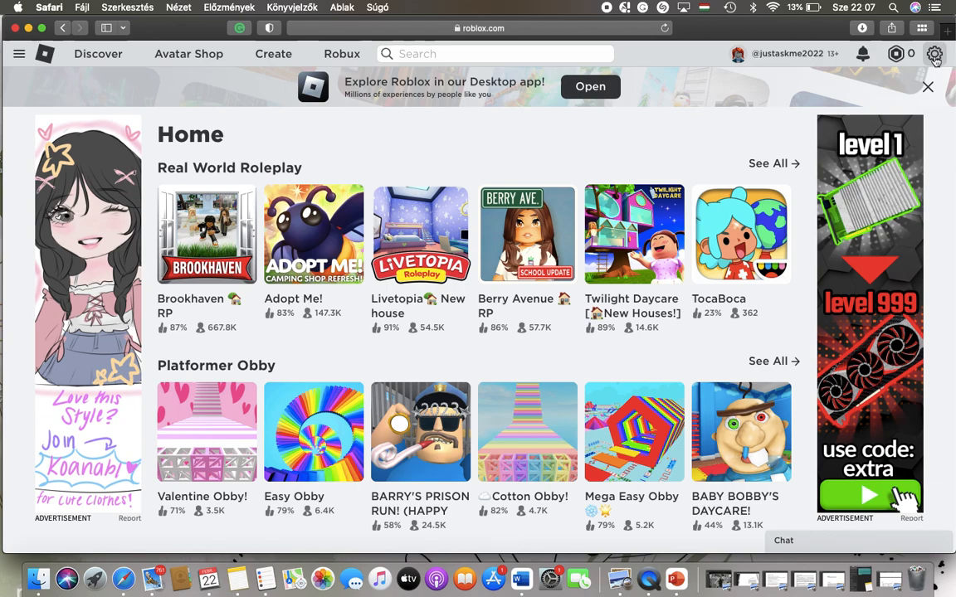
# - Reach My Settings from the gear menu on the Roblox home page
pyautogui.click(934, 54)
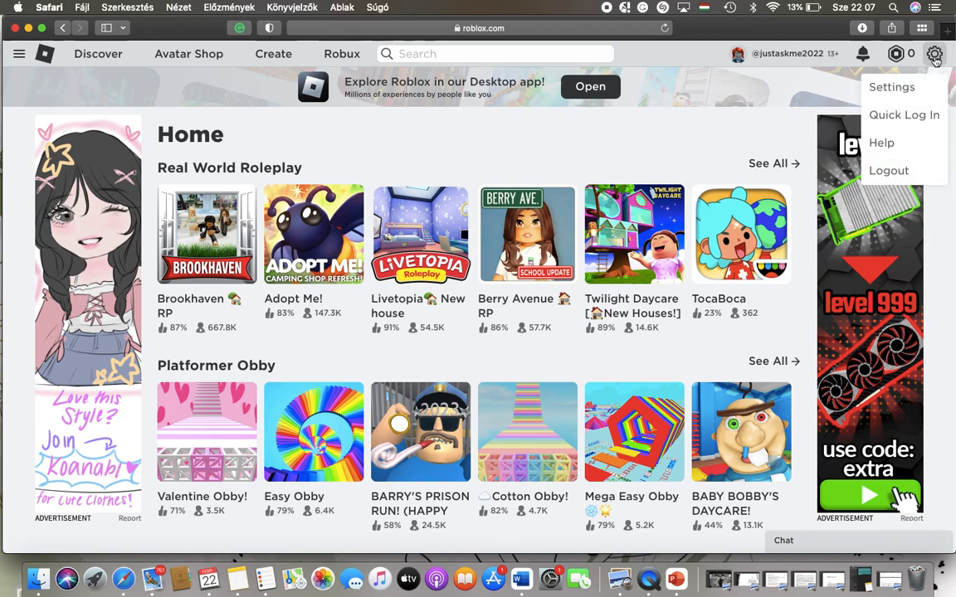
pyautogui.click(891, 86)
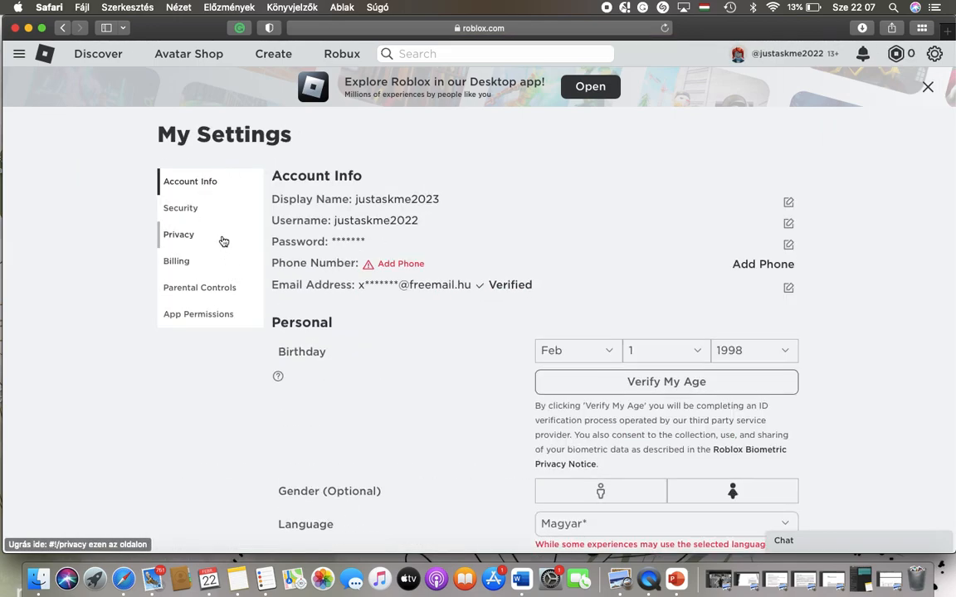
# - Show the Privacy section and bring Other Settings into view
pyautogui.click(180, 233)
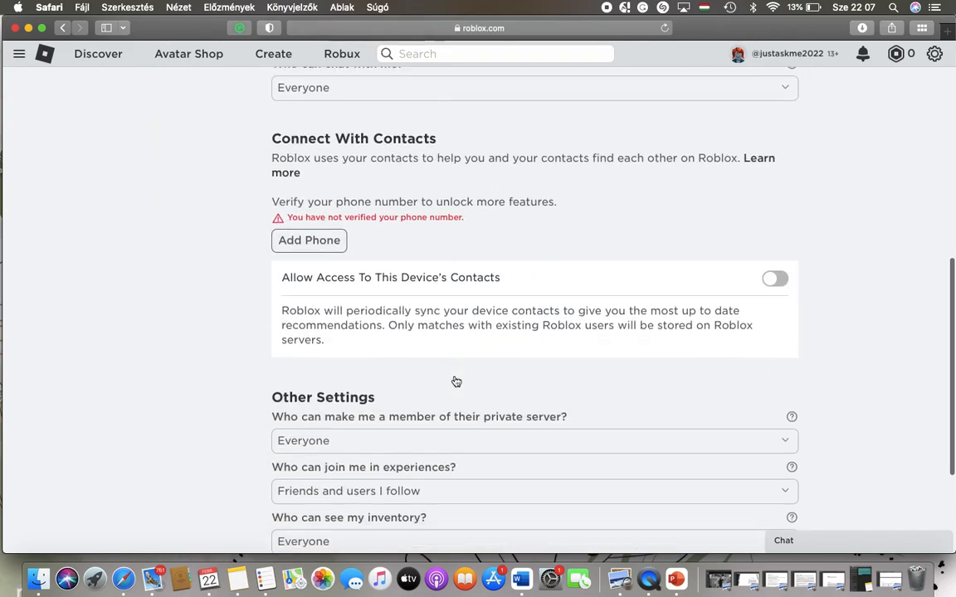
pyautogui.scroll(-3)
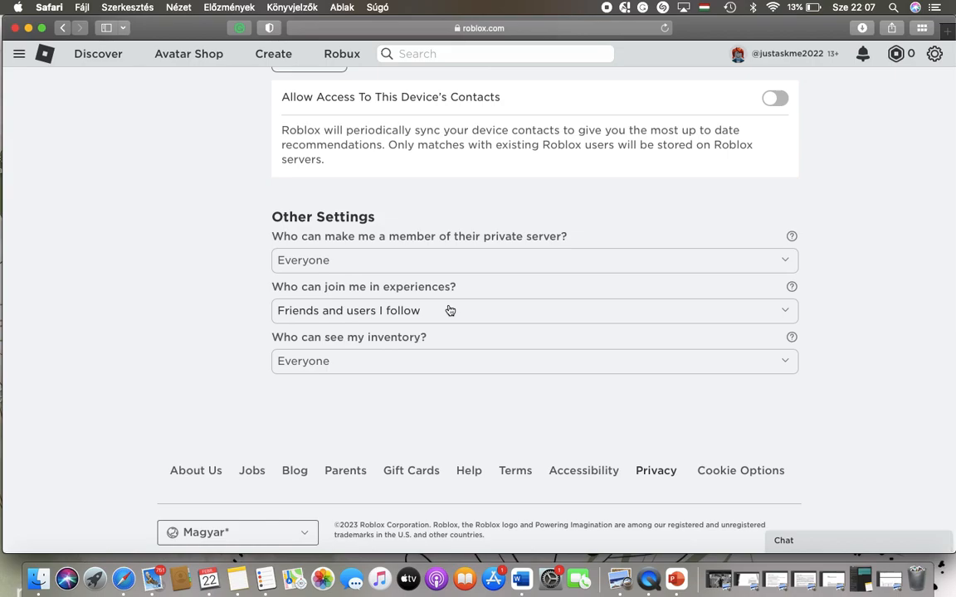
# - Set 'Who can join me in experiences?' to Friends
pyautogui.click(534, 259)
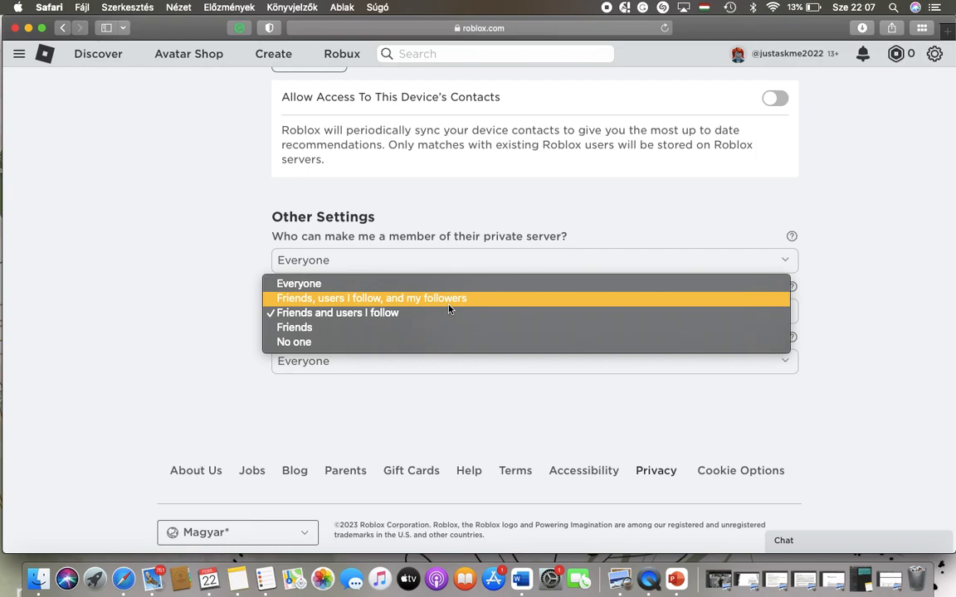
pyautogui.moveTo(332, 298)
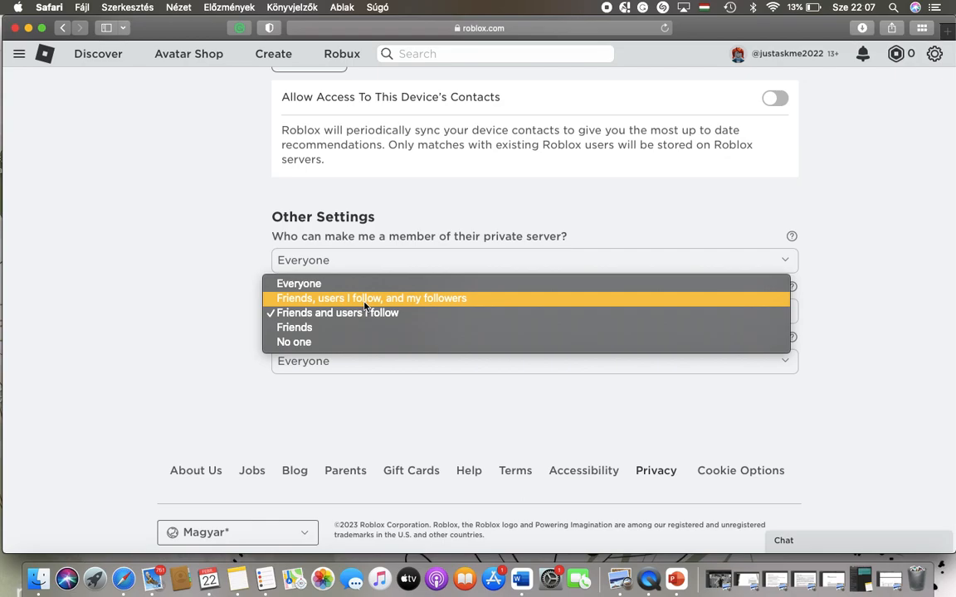
pyautogui.moveTo(365, 312)
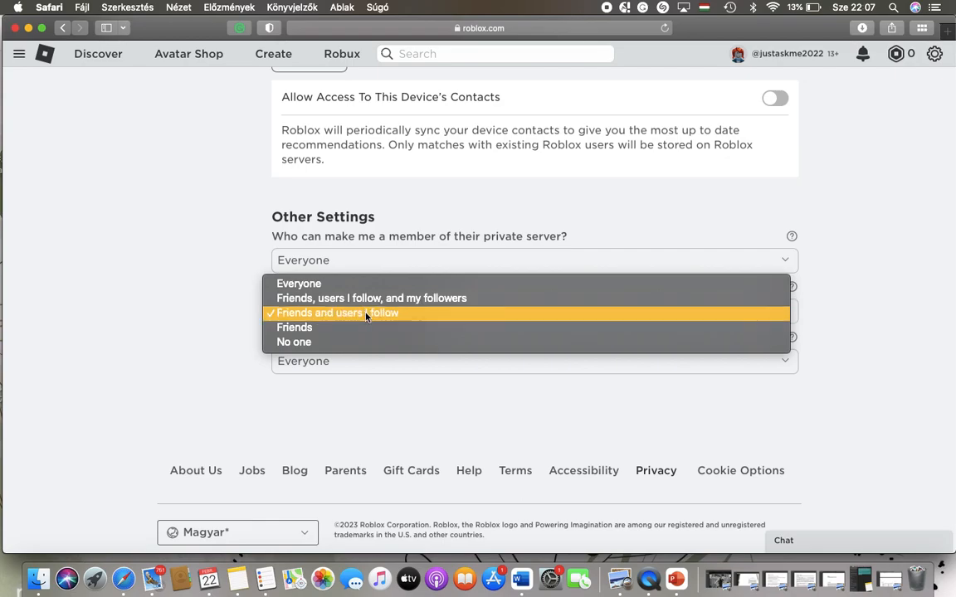
pyautogui.click(338, 312)
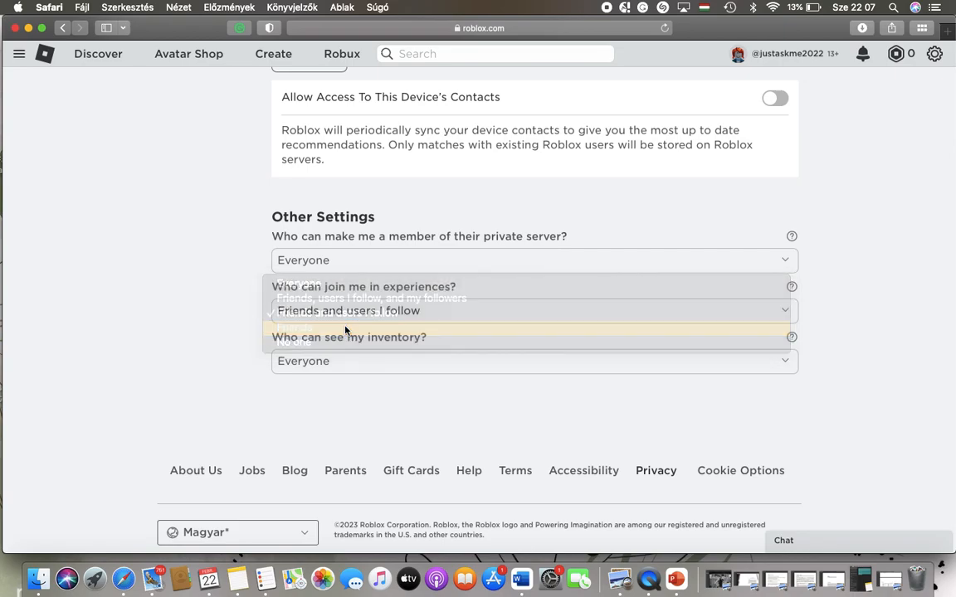
pyautogui.click(299, 310)
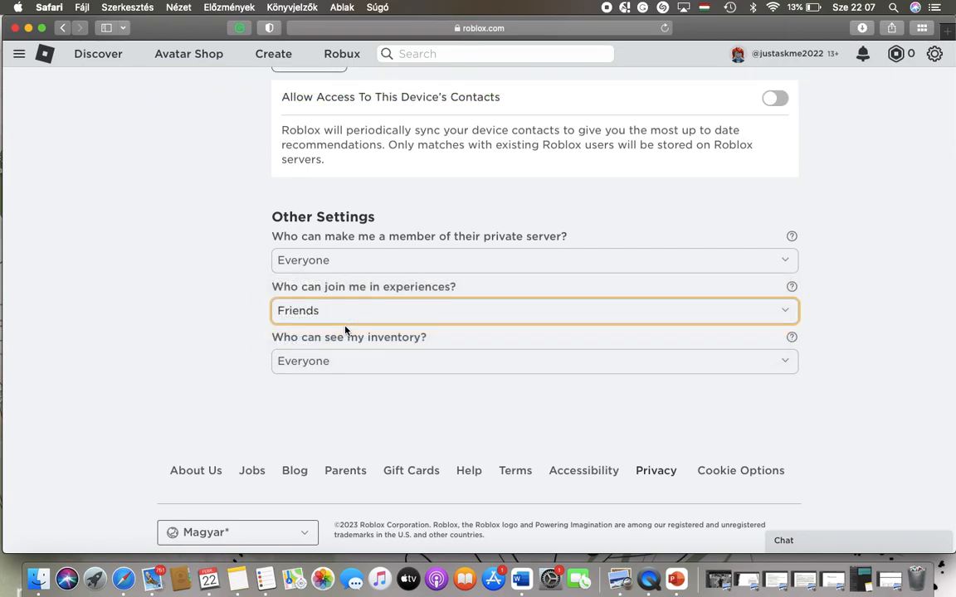
pyautogui.moveTo(438, 111)
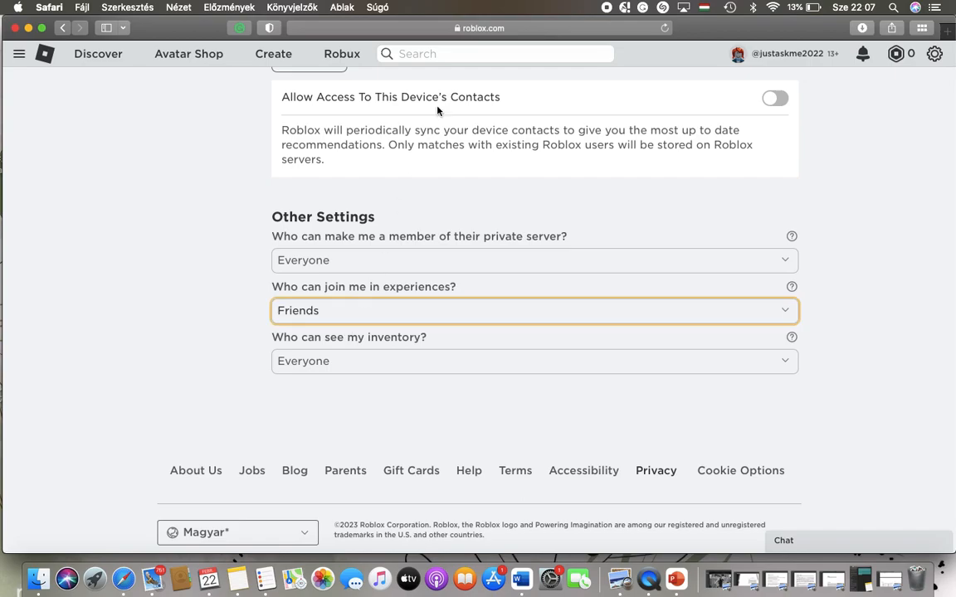